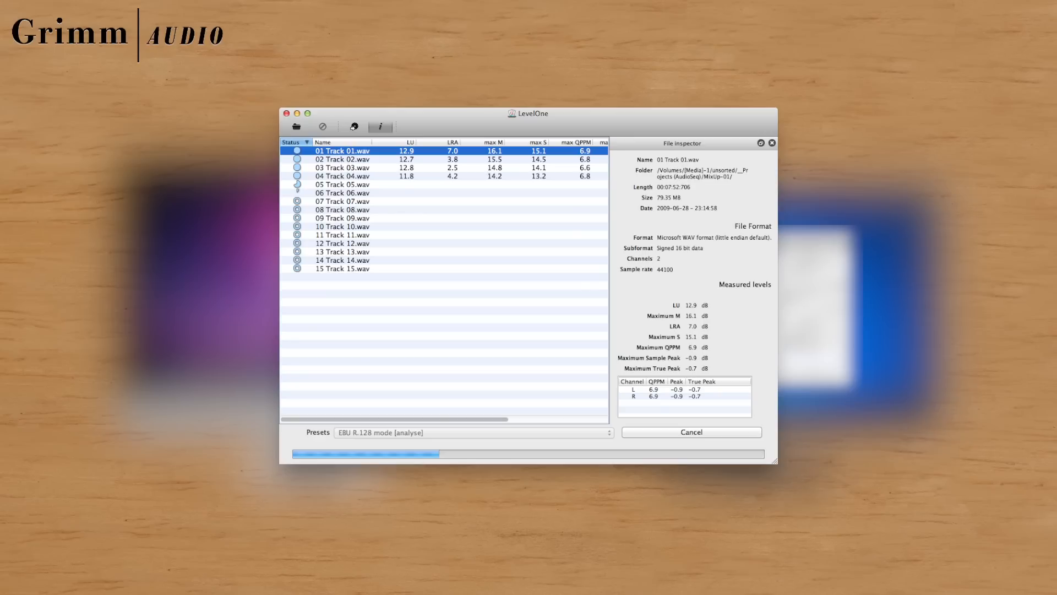
Step: Cancel the running EBU R.128 batch analysis, leaving the file list empty
click(690, 432)
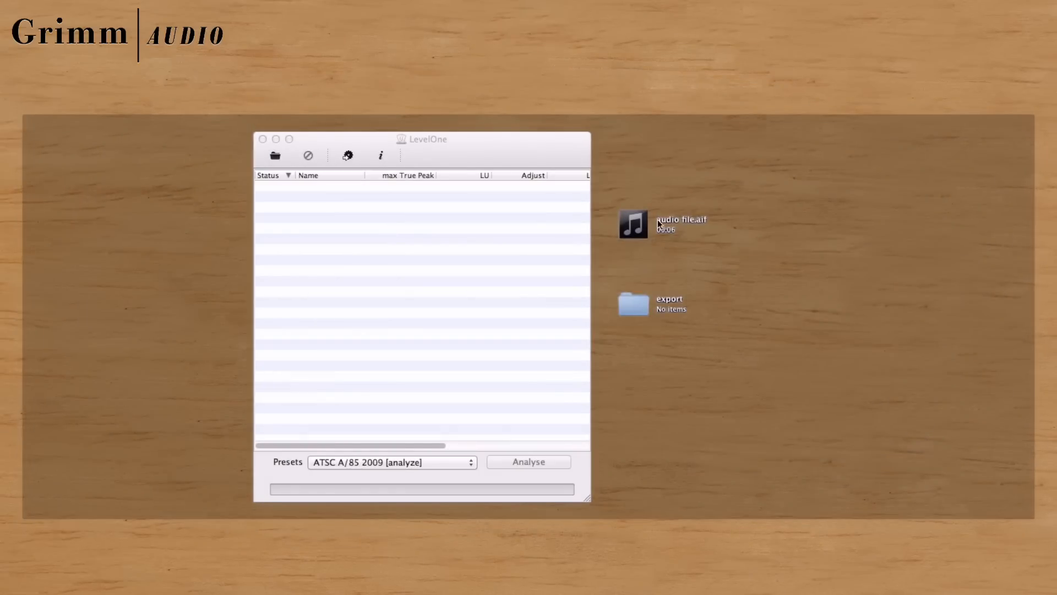
Step: Add audio file.aif and process it with the EBU R.128 mode [process] preset
drag(633, 222, 418, 186)
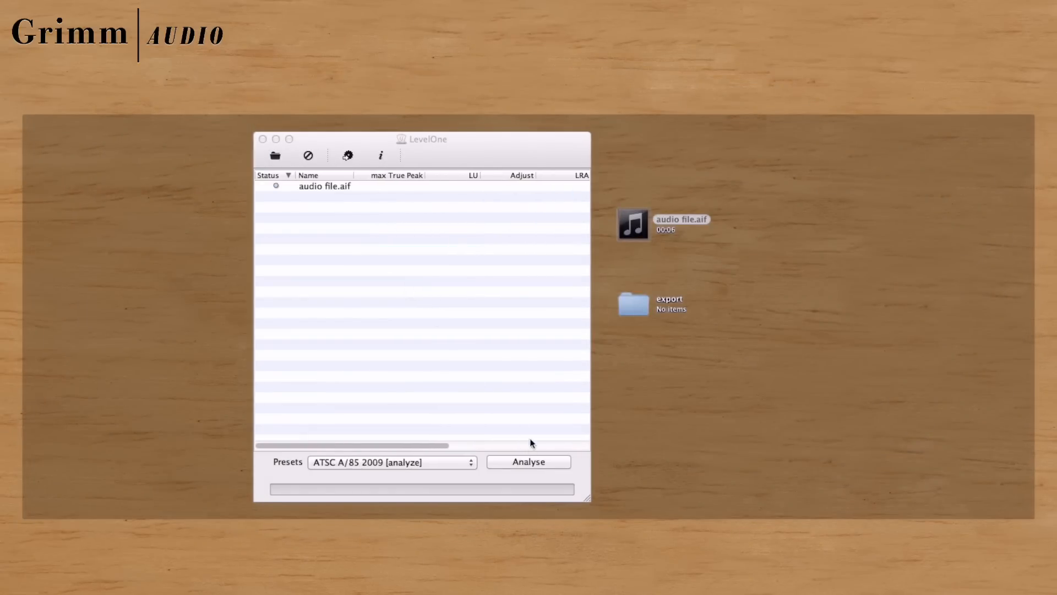
click(392, 462)
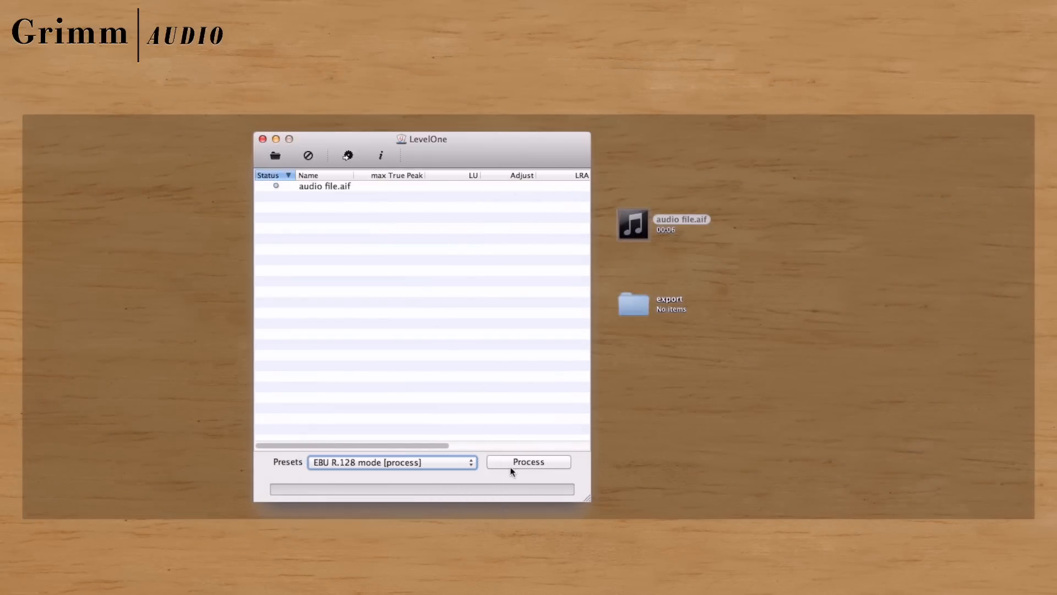
click(528, 462)
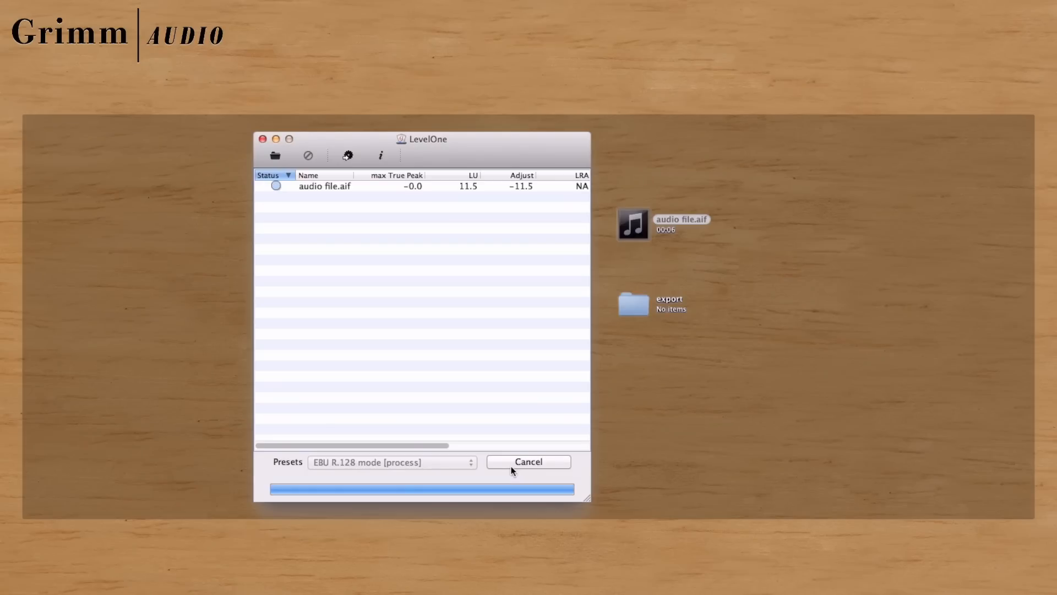
click(380, 155)
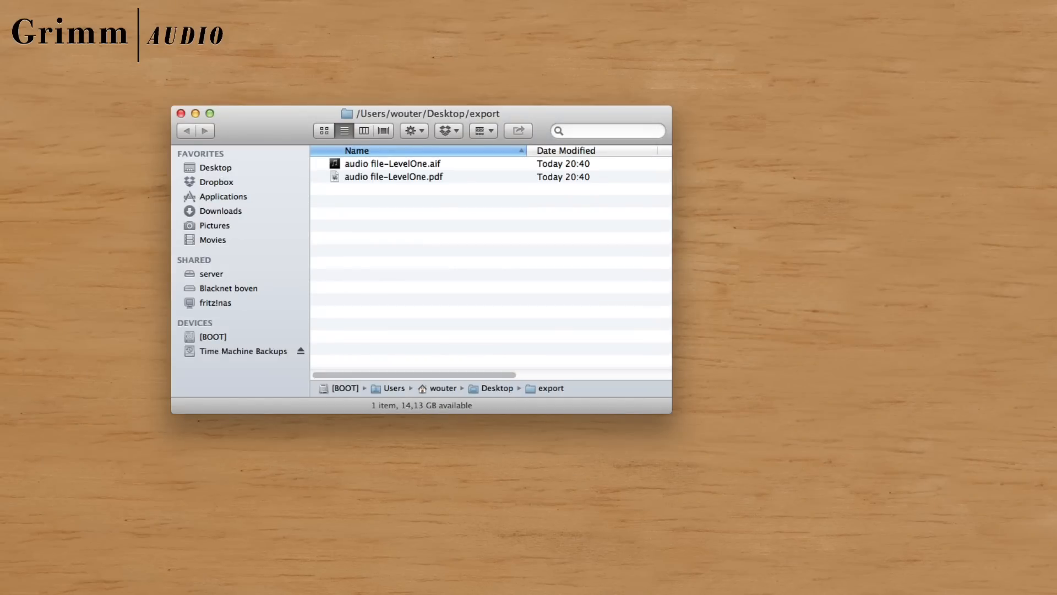
Step: Open the report audio file-LevelOne.pdf from the export folder
double_click(393, 177)
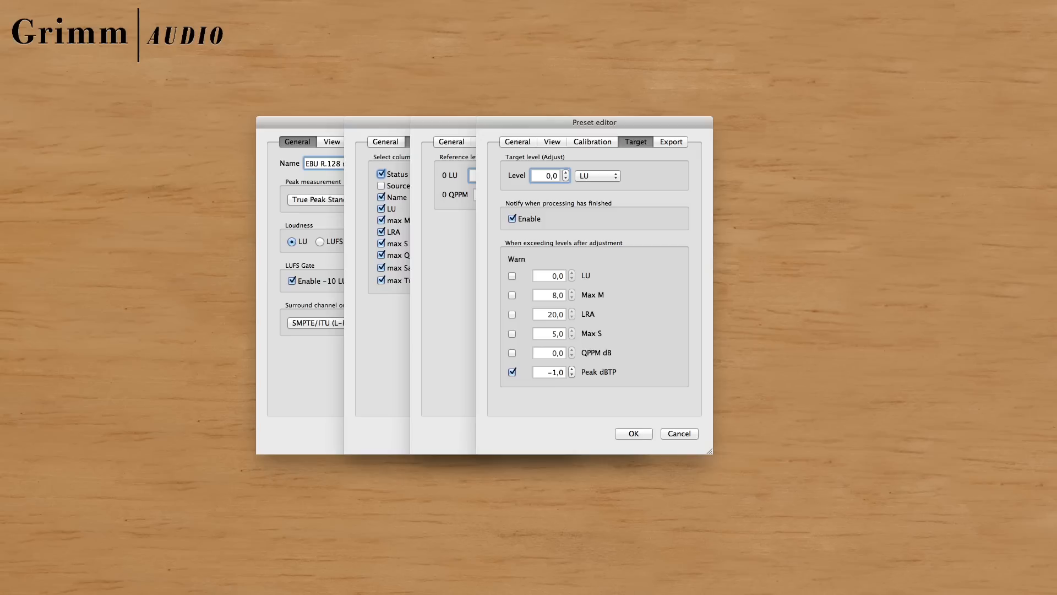
Step: Accept the EBU R.128 preset settings (0.0 LU target, −1.0 dBTP warning) with OK
click(672, 141)
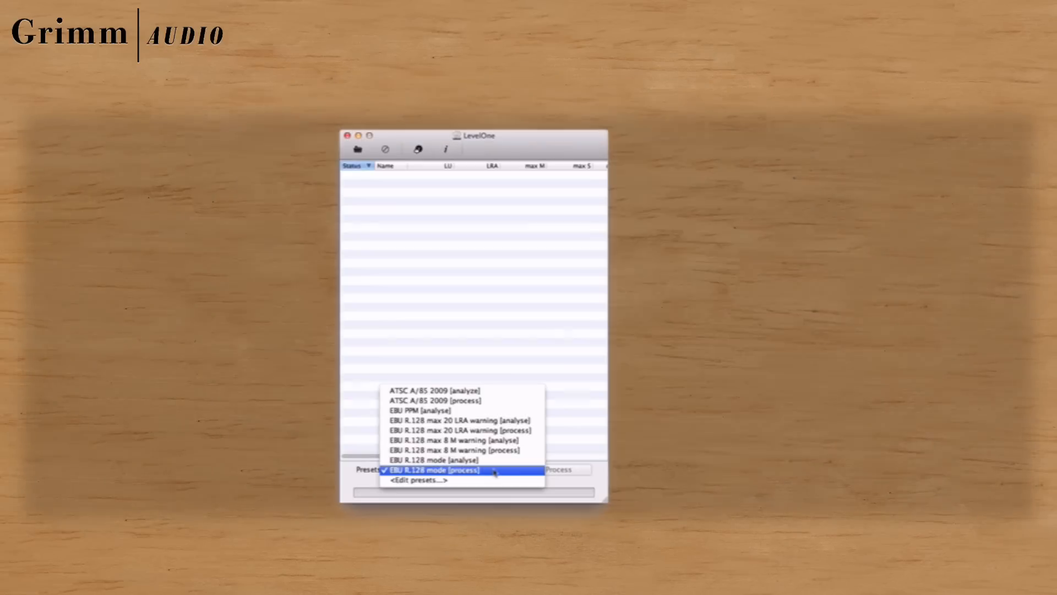
Step: Make an R128 droplet from the EBU R.128 mode [process] preset via Edit presets
click(417, 479)
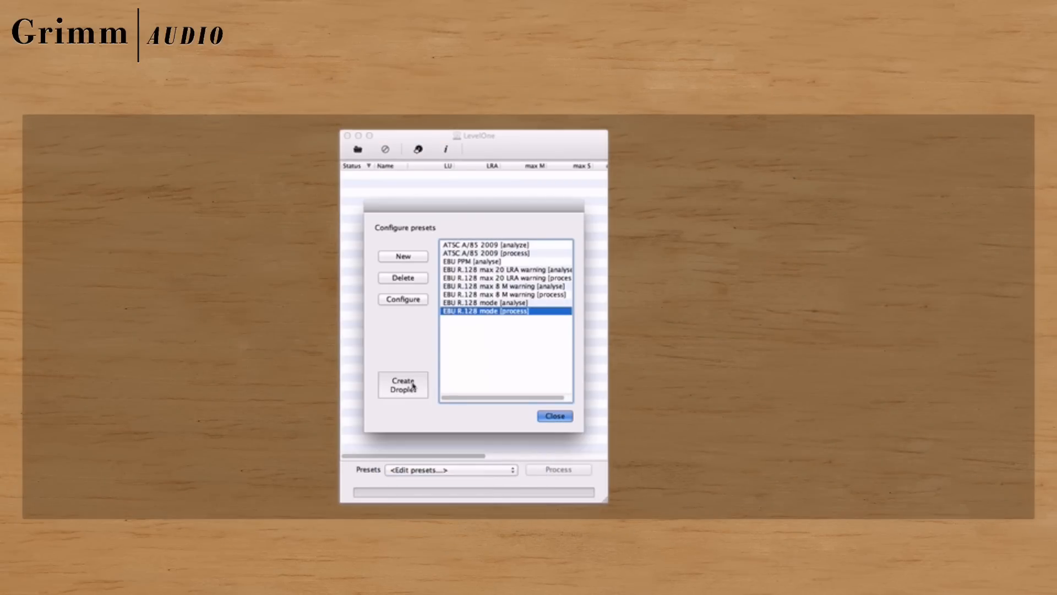
click(402, 384)
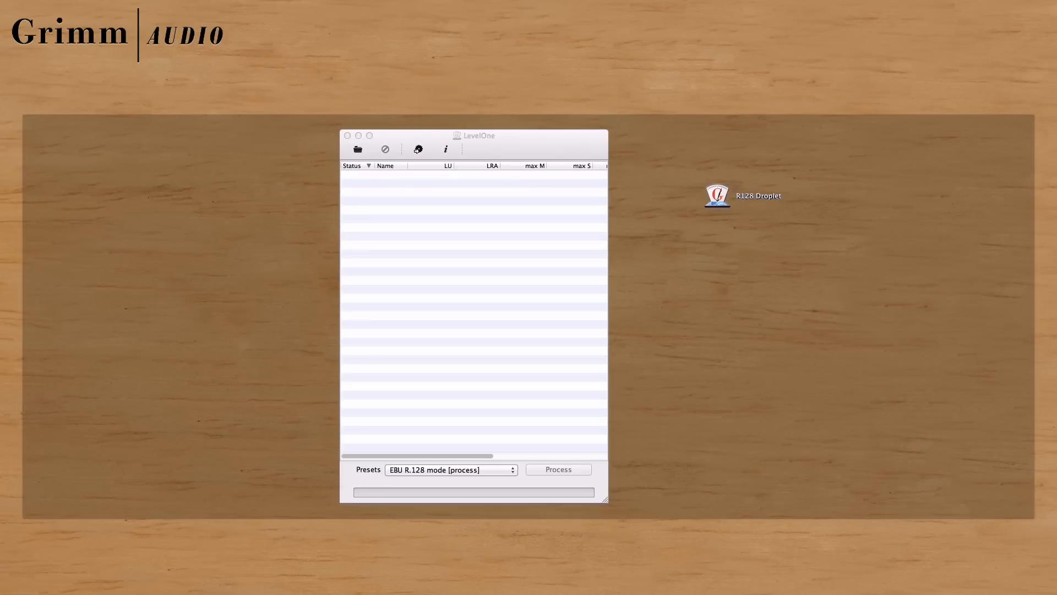